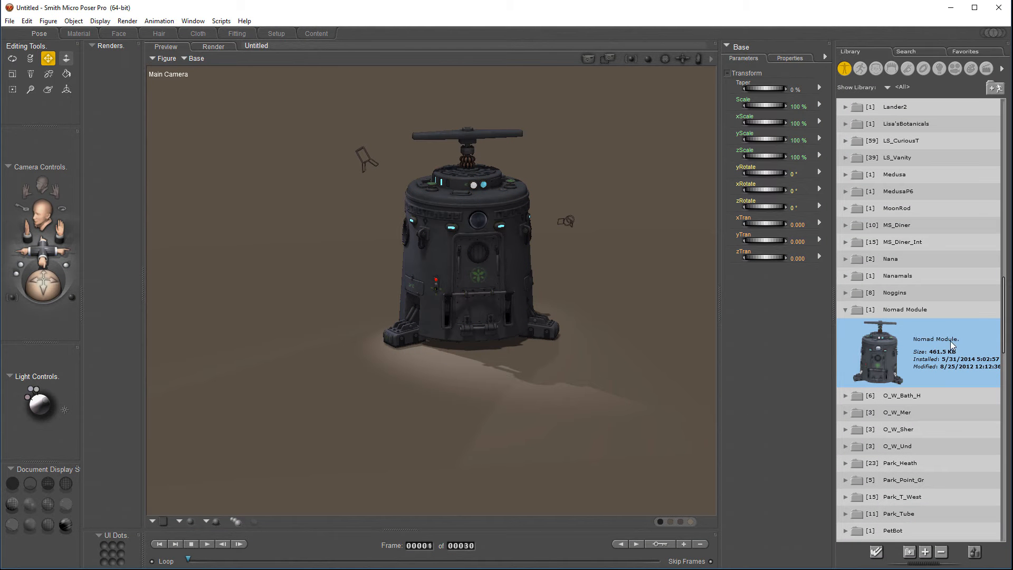
# Rotate the main camera to a front view of the Nomad Module figure.
pyautogui.click(470, 239)
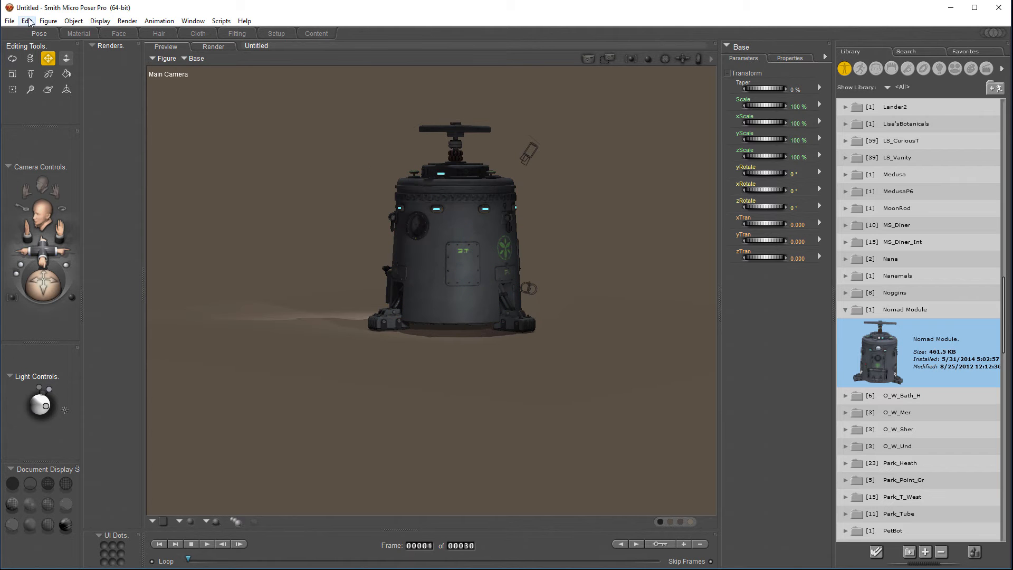
# Start a Wavefront OBJ export of the figure from the File menu.
pyautogui.click(10, 20)
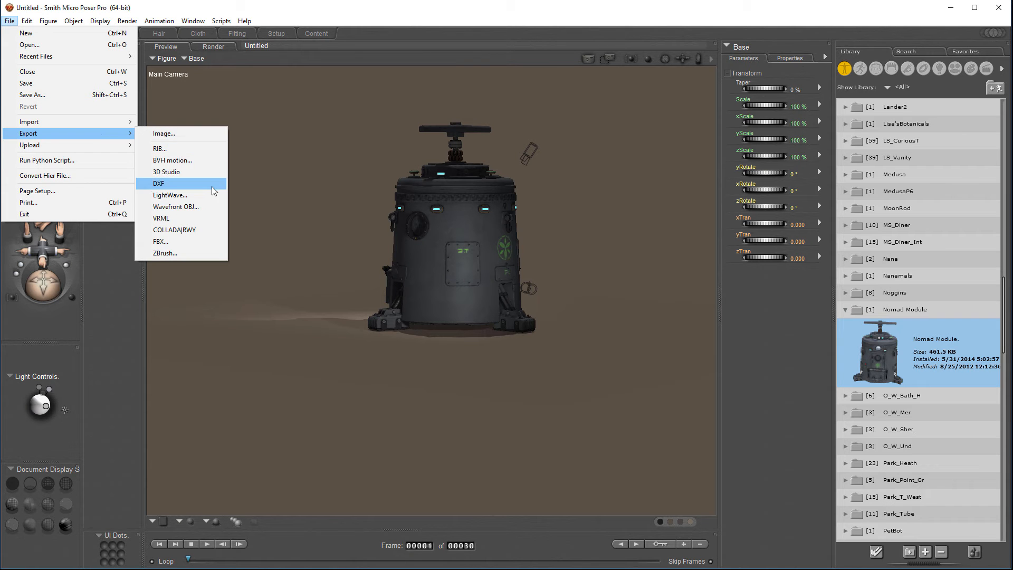
pyautogui.moveTo(191, 207)
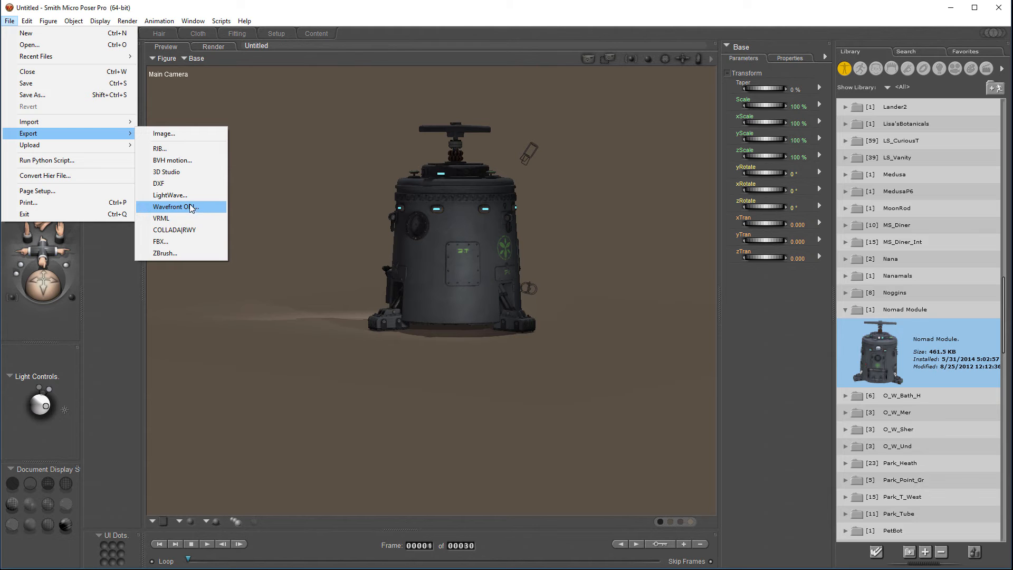
pyautogui.moveTo(208, 208)
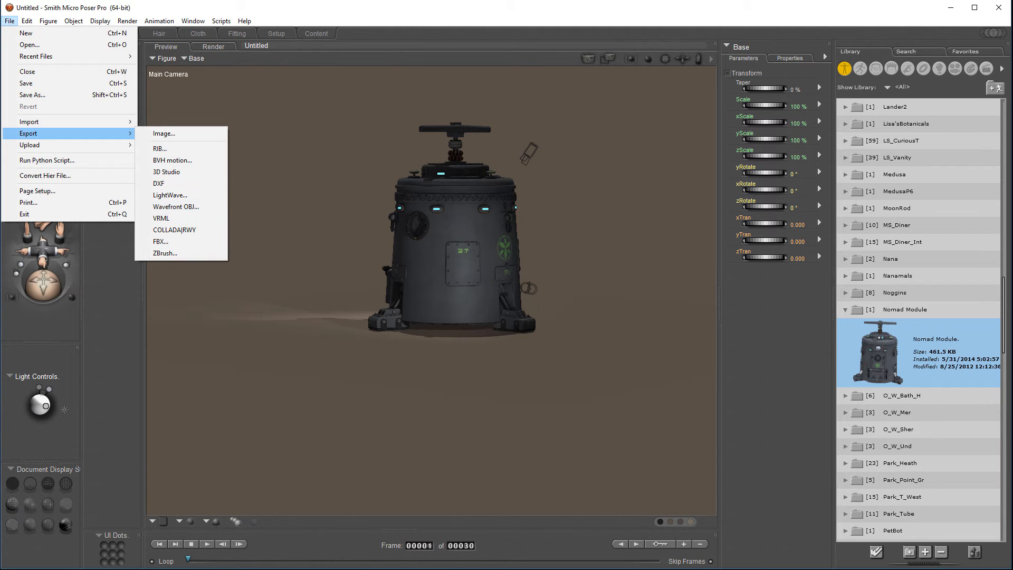
pyautogui.click(164, 133)
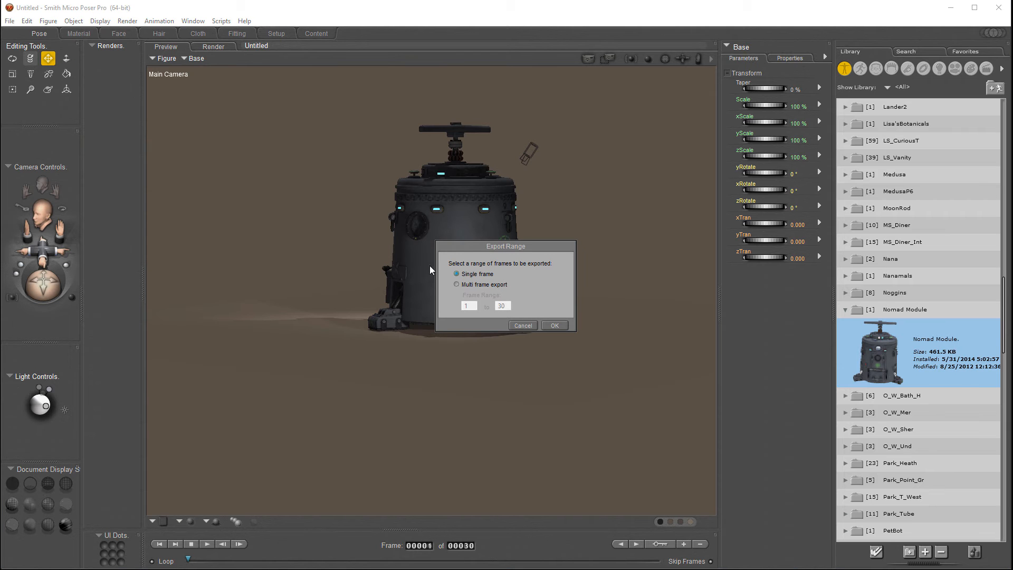
pyautogui.moveTo(438, 264)
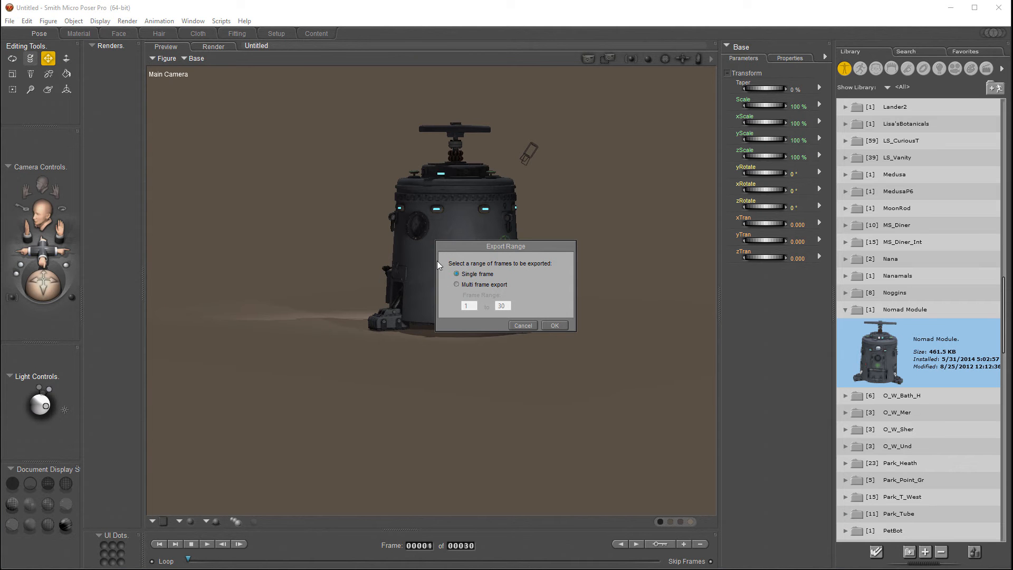
pyautogui.moveTo(506, 265)
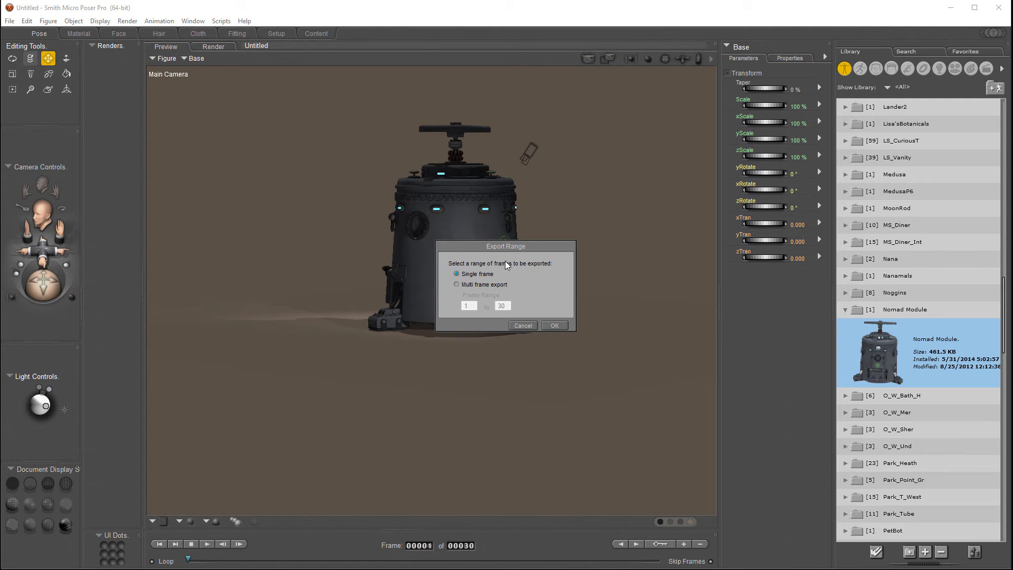
# Confirm single-frame export, check all Base parts are included and collapse the Base node.
pyautogui.click(553, 326)
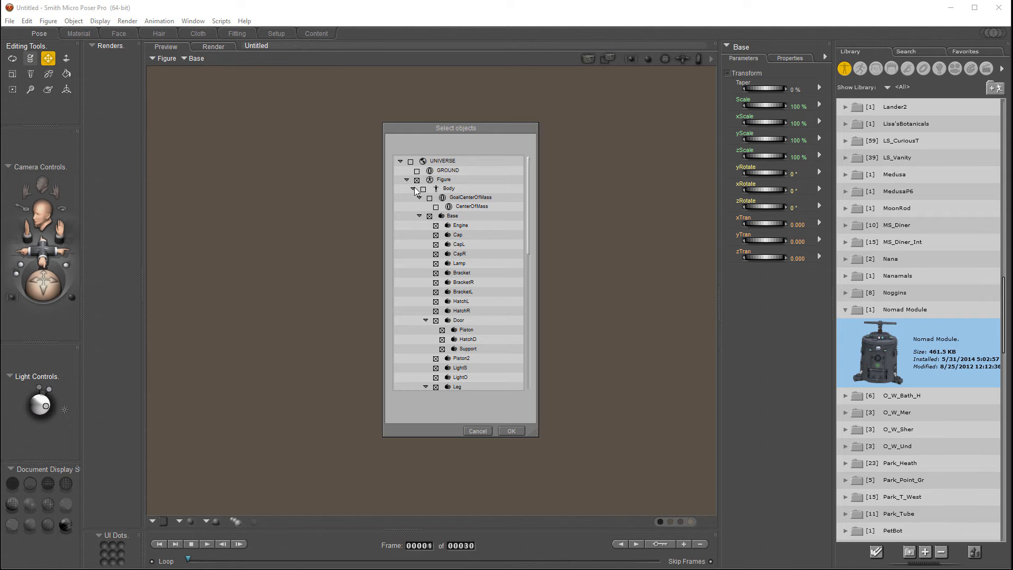
pyautogui.scroll(-3)
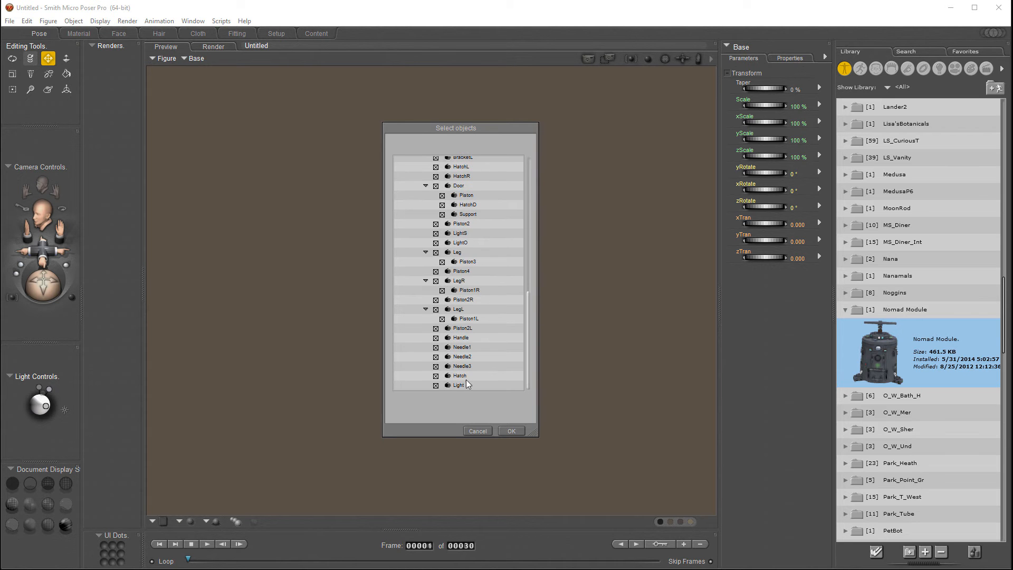
pyautogui.moveTo(503, 372)
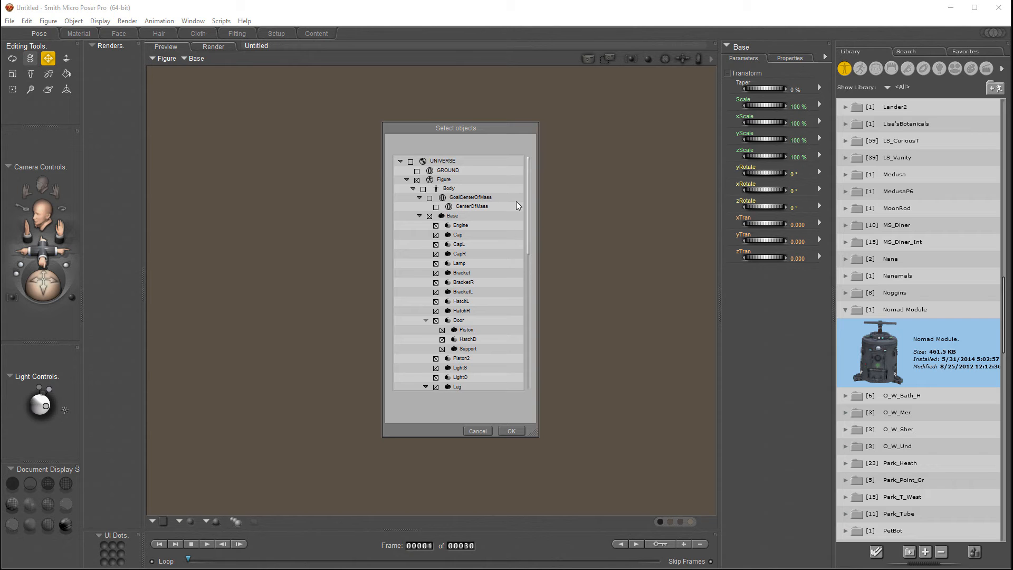
pyautogui.click(418, 215)
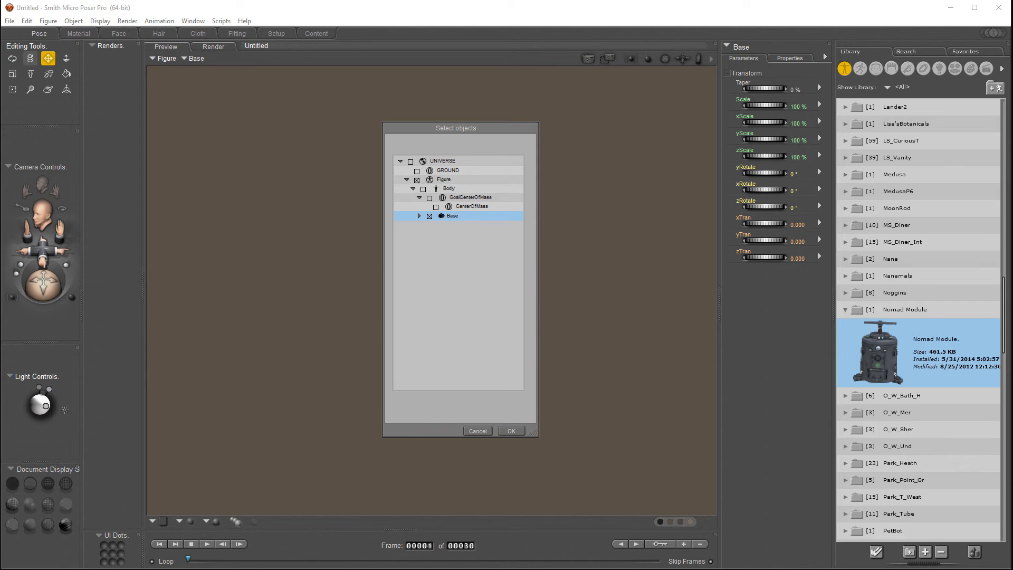
# Accept the selected objects and OBJ options with welded seams and body part names.
pyautogui.click(510, 431)
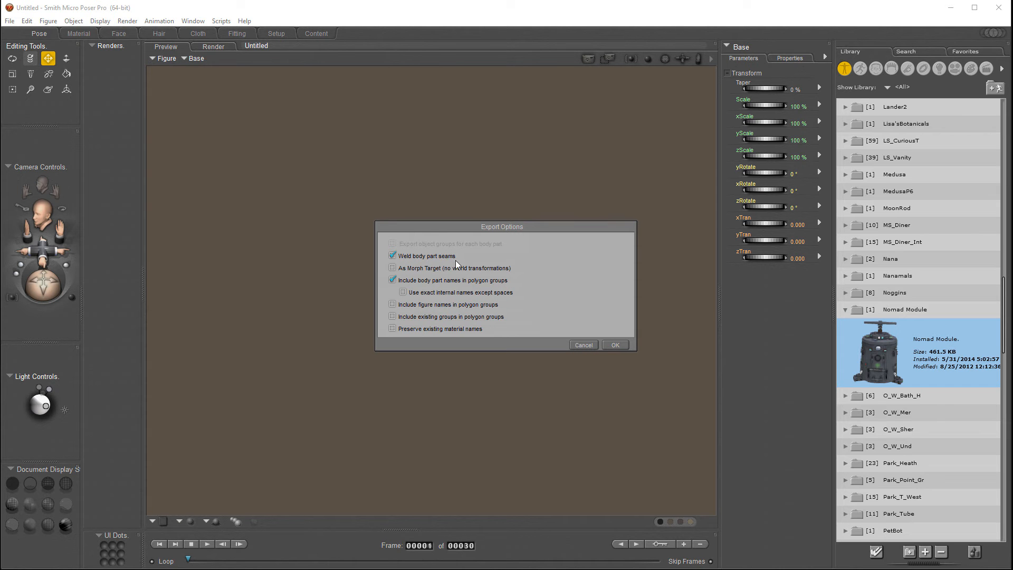
pyautogui.moveTo(305, 250)
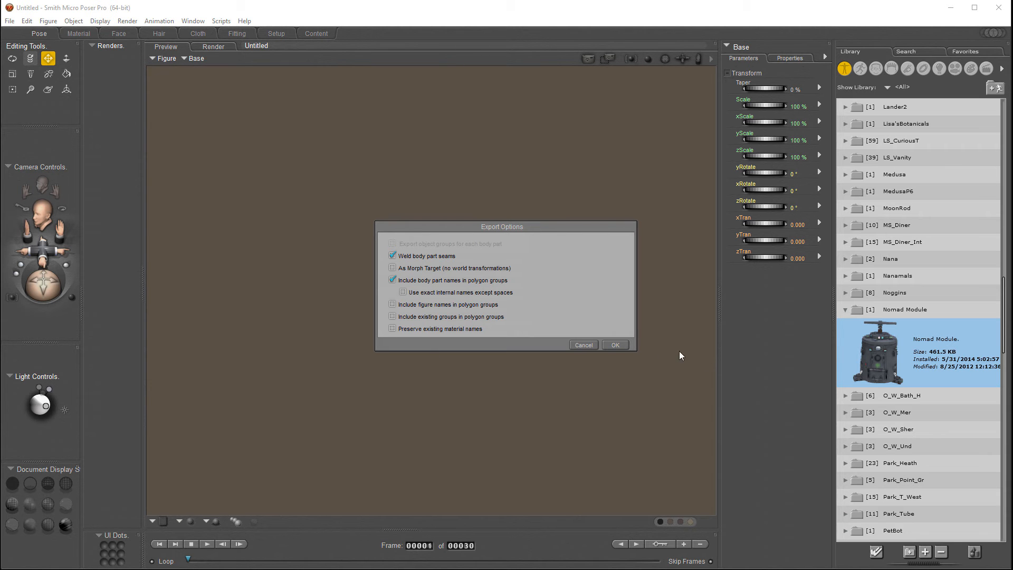
pyautogui.click(614, 345)
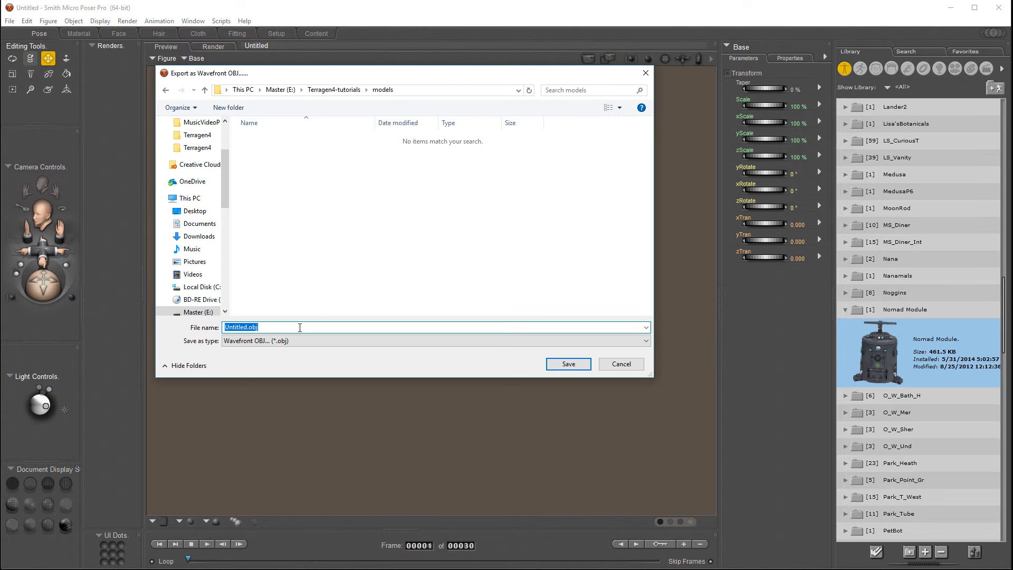
# Save the export as FlyBy.obj in the Terragen4-tutorials models folder.
pyautogui.write('F')
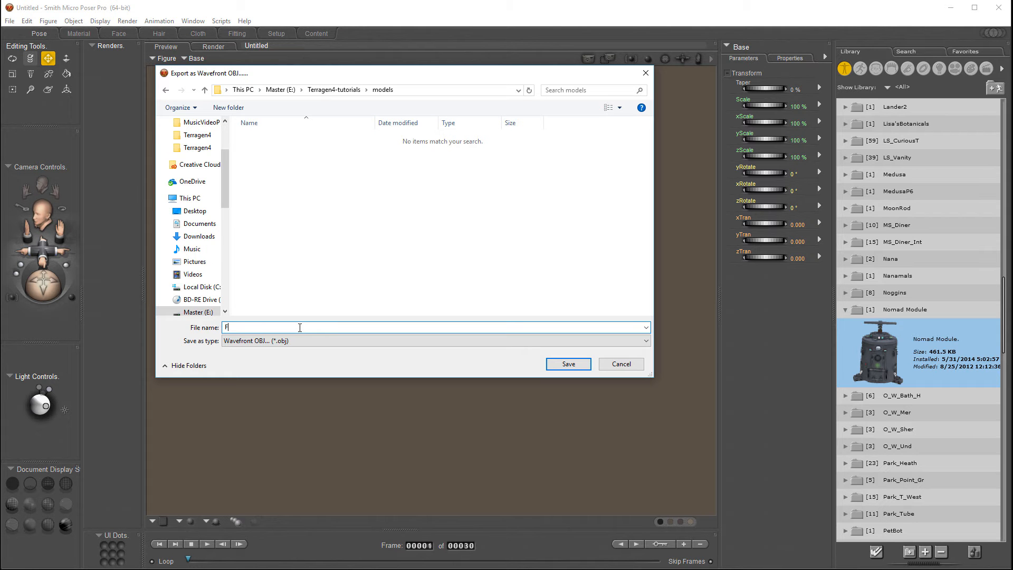
pyautogui.write('lyBy')
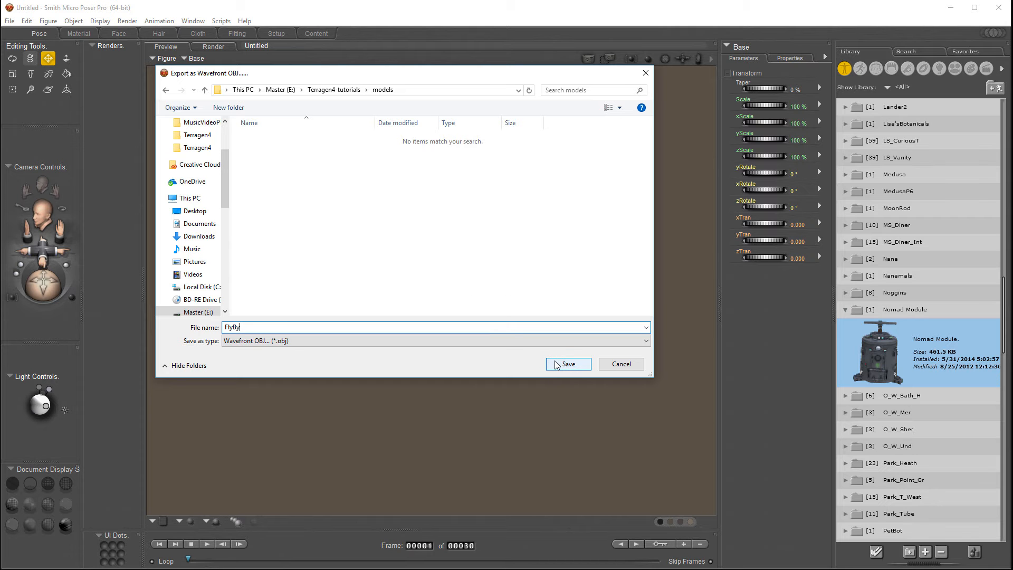
pyautogui.click(568, 363)
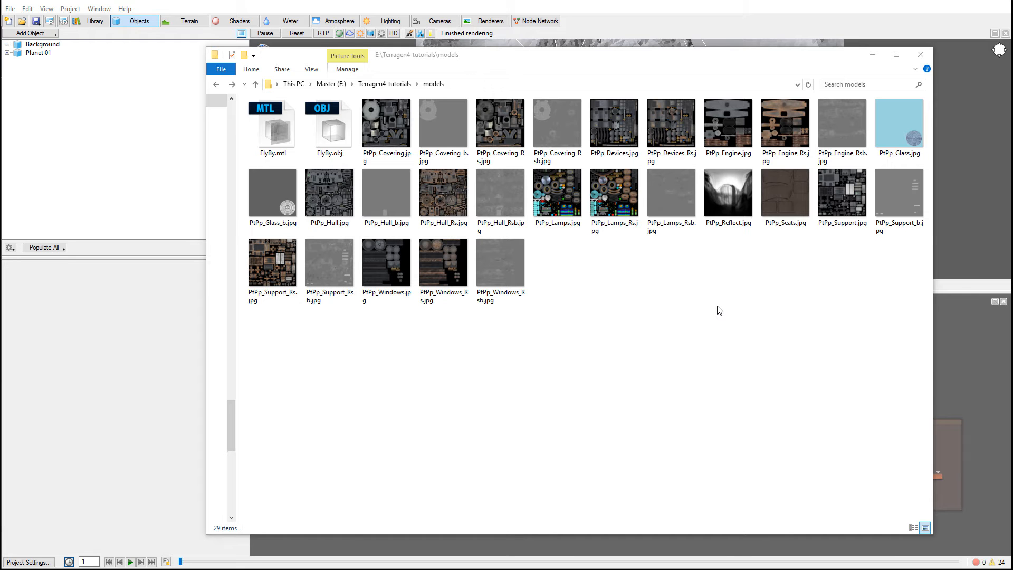
# Check FlyBy's files in the models folder, close Explorer and add an Obj reader in Terragen.
pyautogui.click(671, 191)
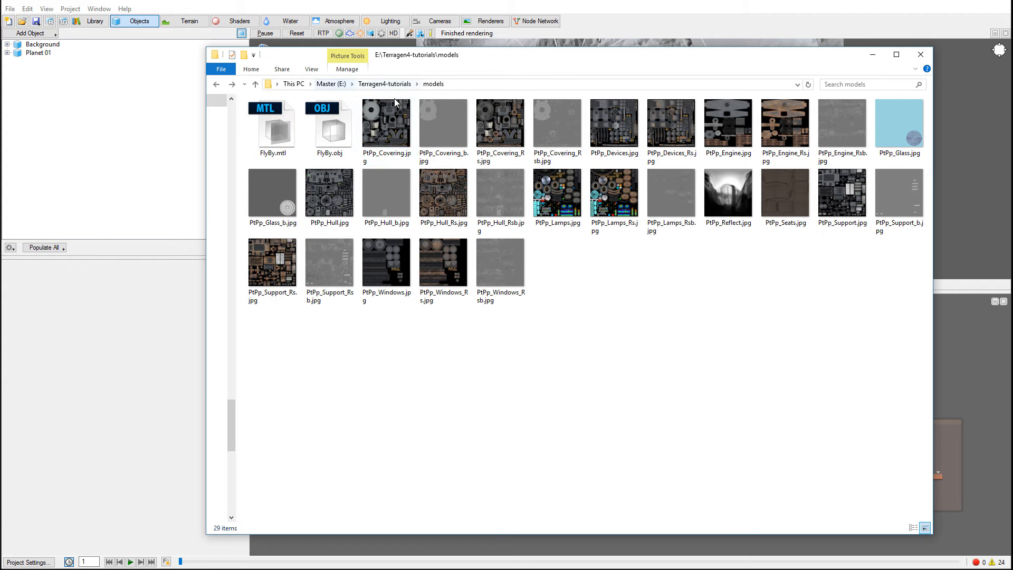
pyautogui.click(385, 123)
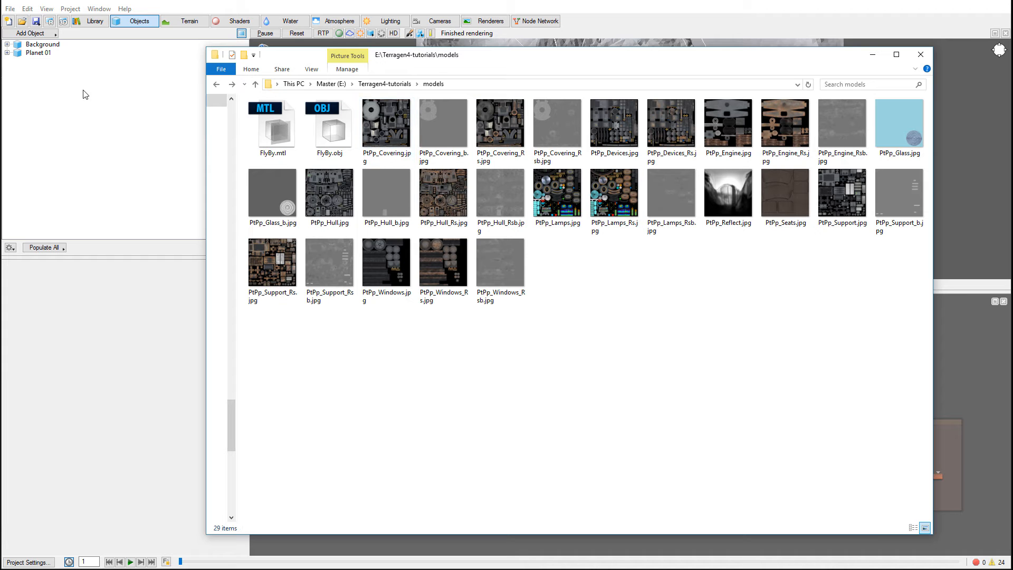
pyautogui.moveTo(697, 334)
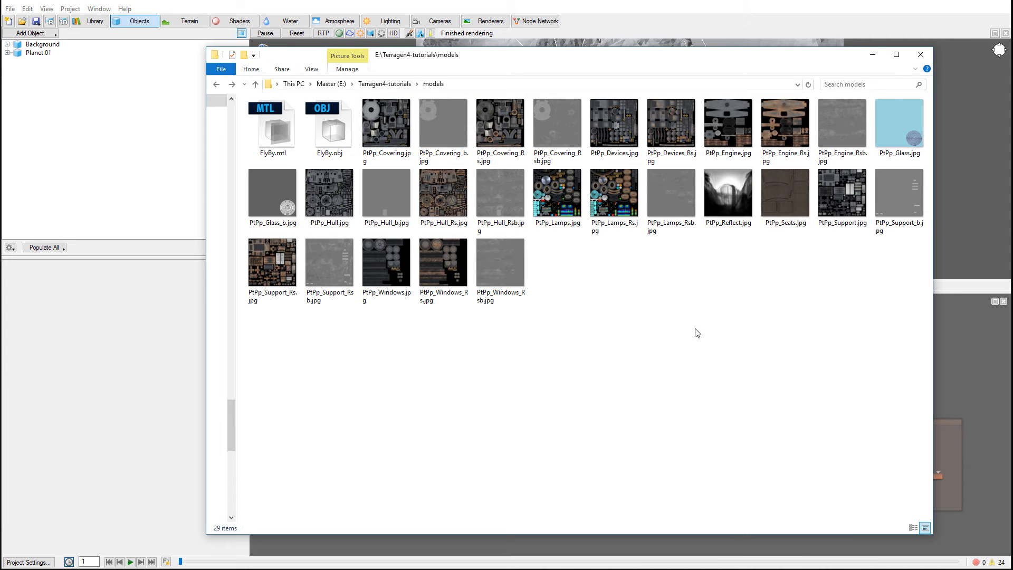
pyautogui.moveTo(553, 350)
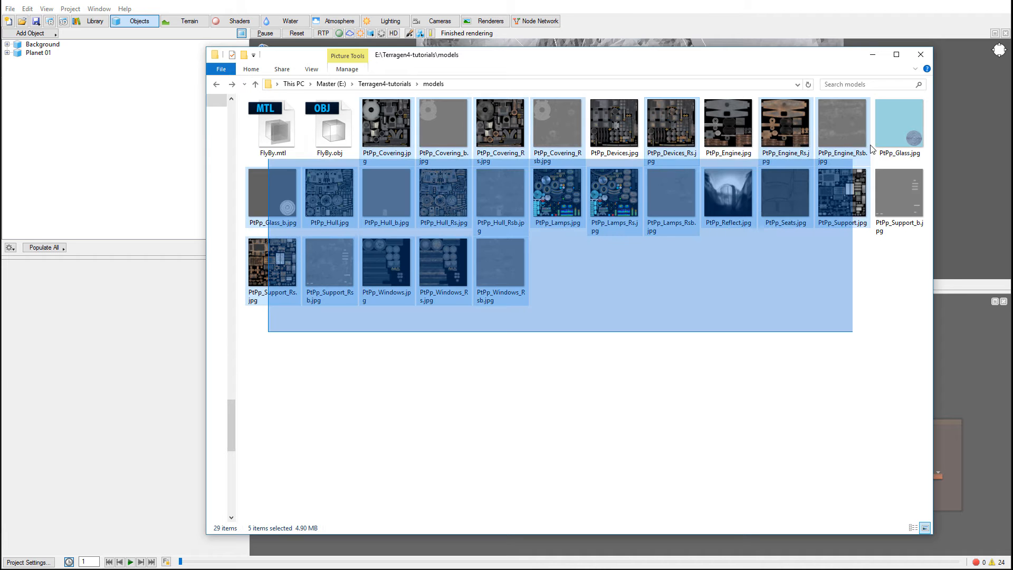
pyautogui.press('ctrl+a')
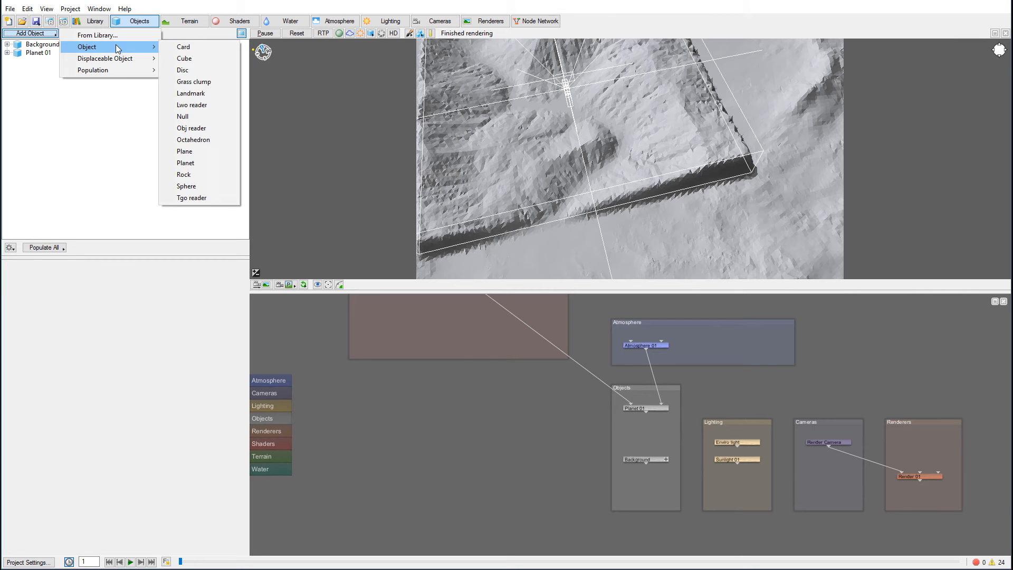
pyautogui.moveTo(191, 127)
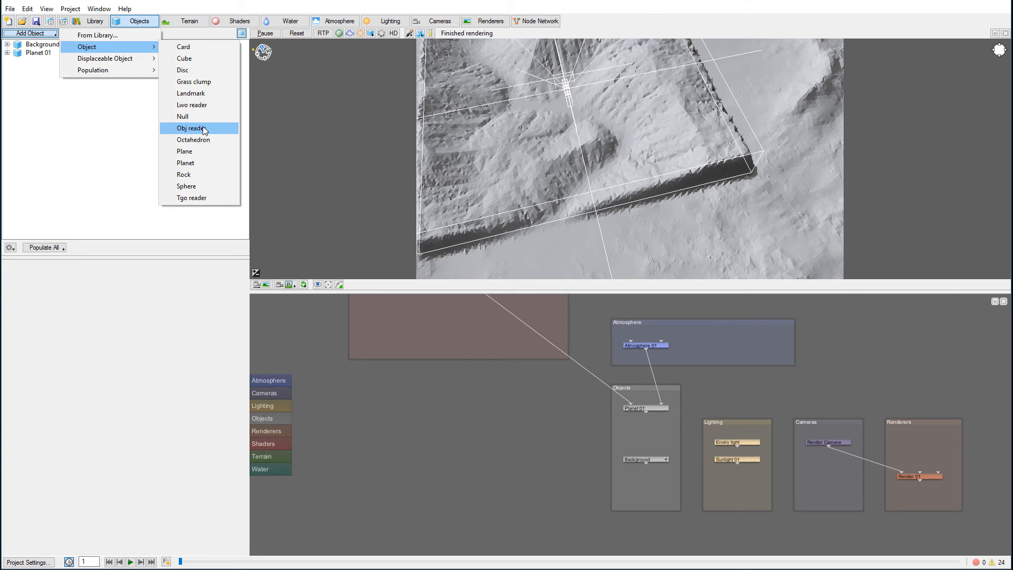
pyautogui.click(191, 127)
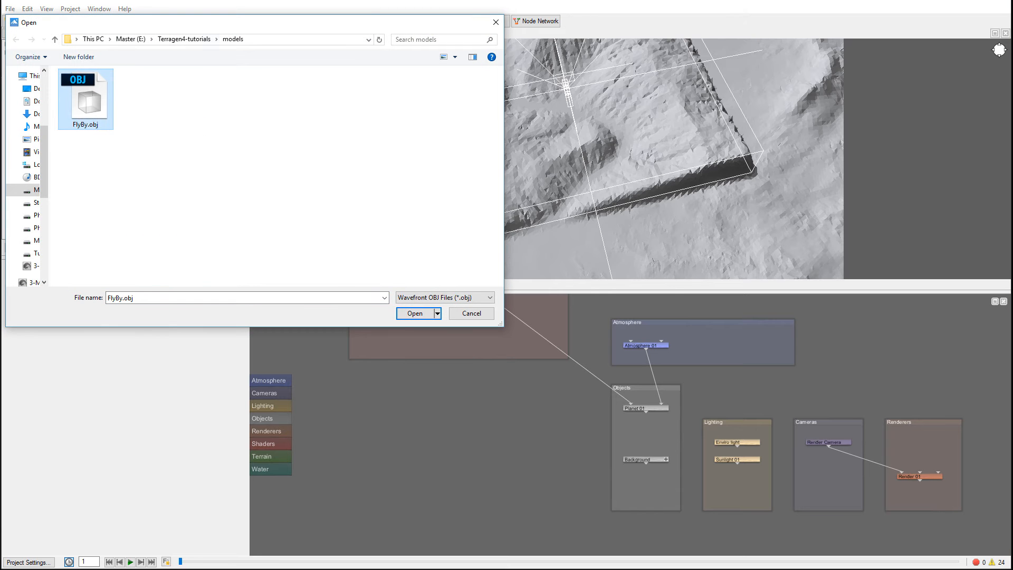
# Confirm importing FlyBy.obj into the Terragen scene.
pyautogui.click(414, 314)
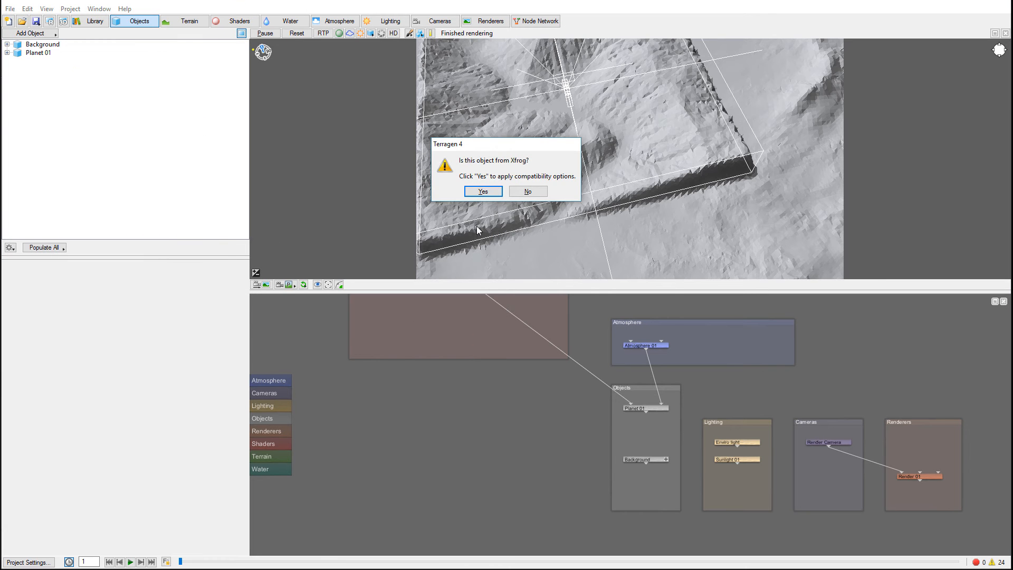
pyautogui.moveTo(503, 208)
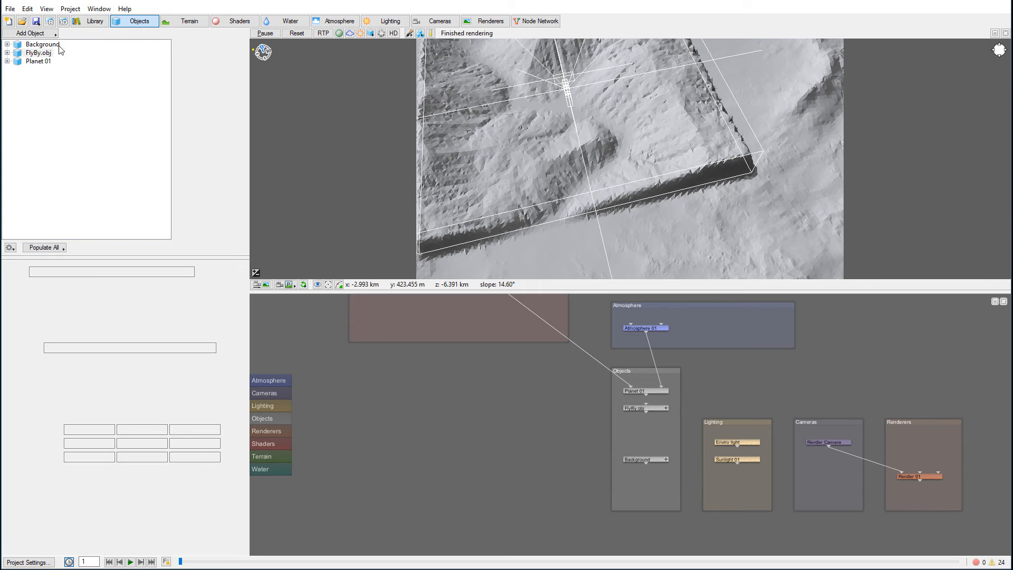
# Show FlyBy.obj's parameters and thumbnail preview from the Objects list.
pyautogui.click(38, 52)
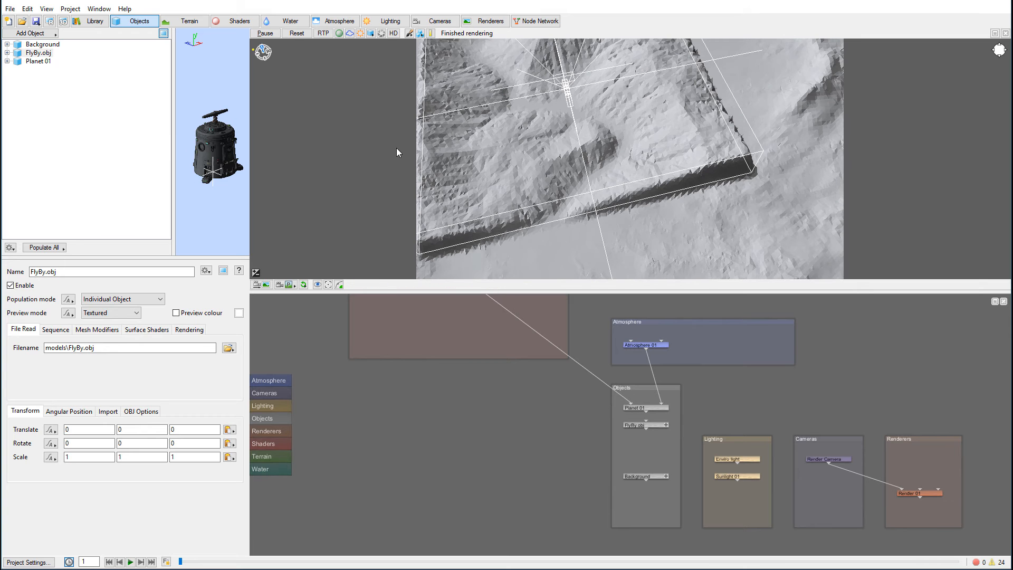
pyautogui.moveTo(651, 188)
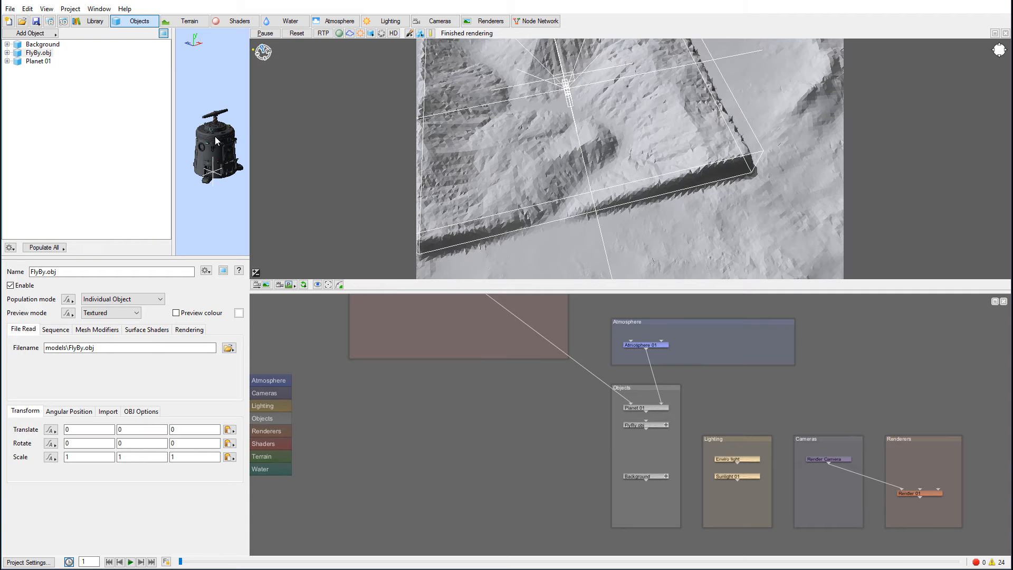
pyautogui.moveTo(287, 168)
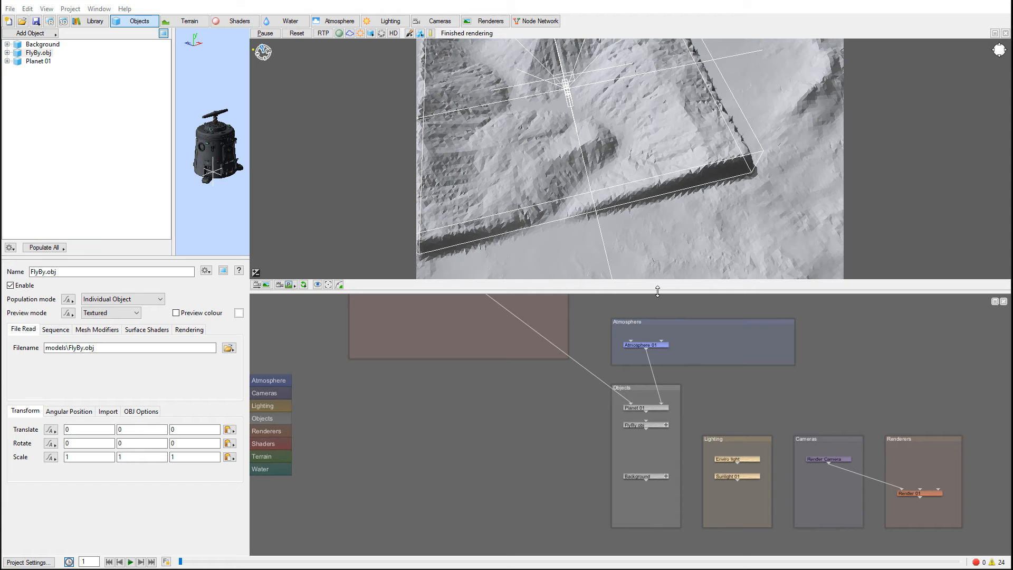
pyautogui.moveTo(220, 137)
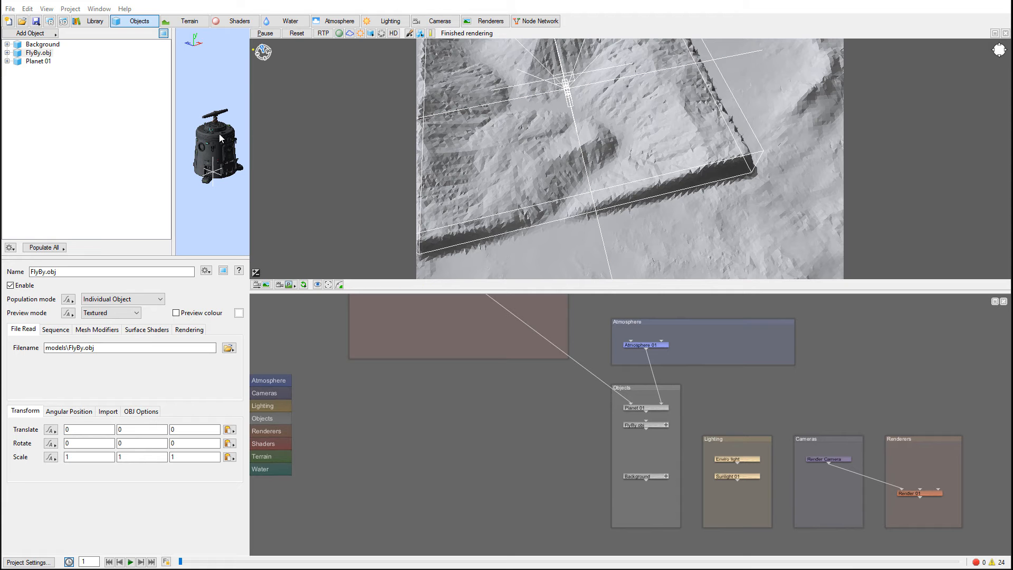
pyautogui.moveTo(274, 138)
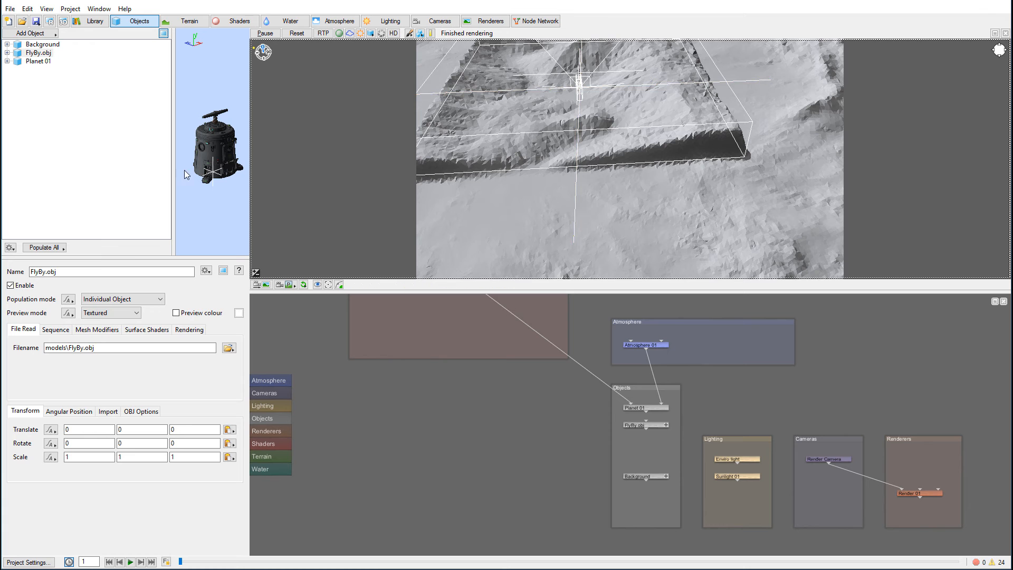
pyautogui.moveTo(597, 136)
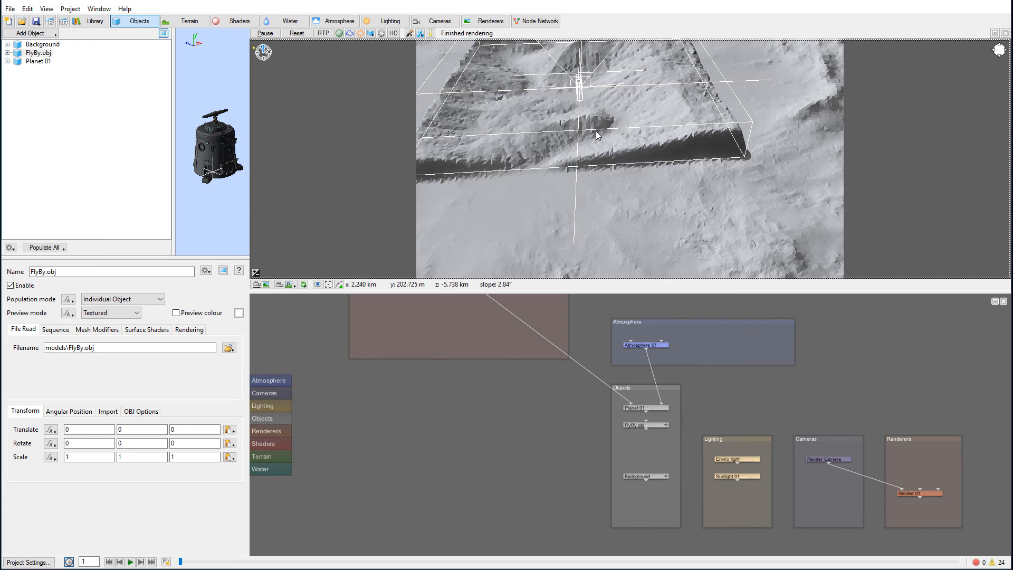
pyautogui.click(570, 132)
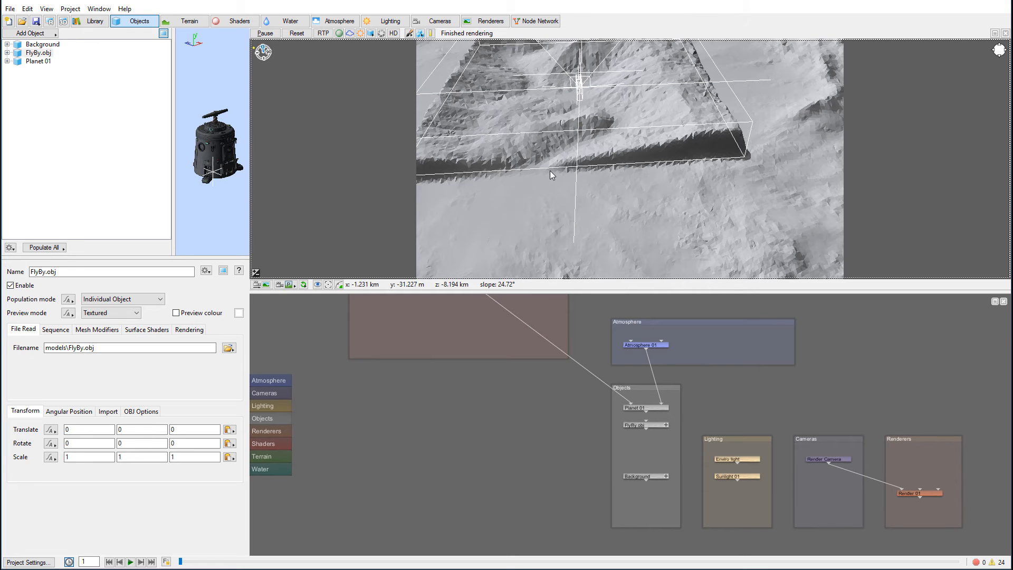
pyautogui.moveTo(624, 138)
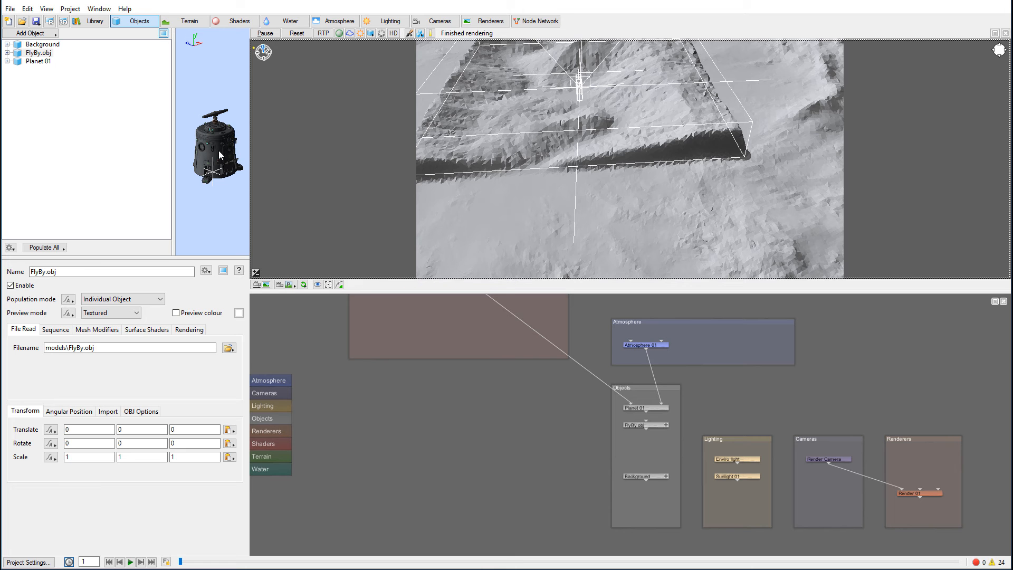
# View the 3D preview through the Render Camera.
pyautogui.click(520, 89)
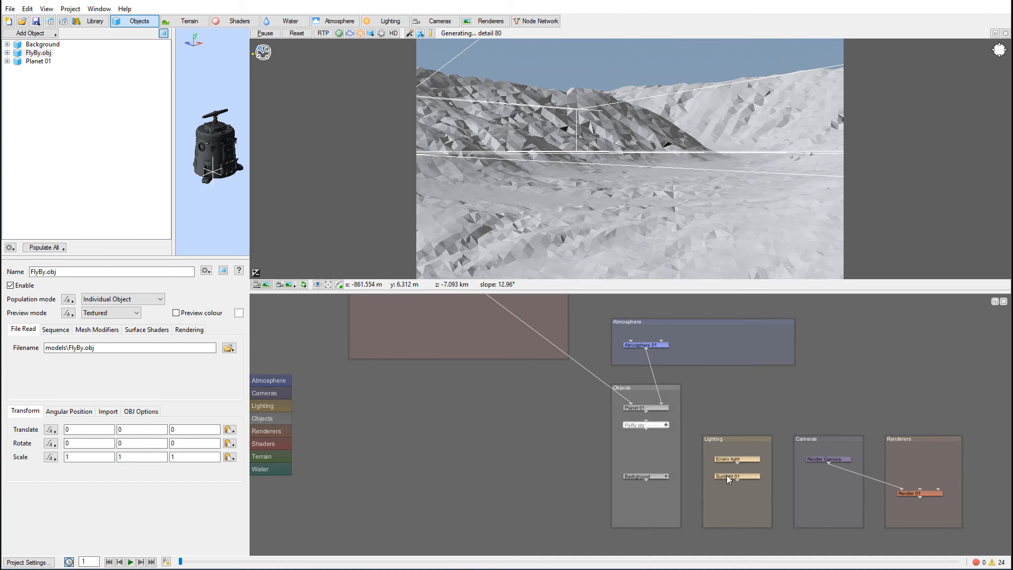
pyautogui.moveTo(829, 459)
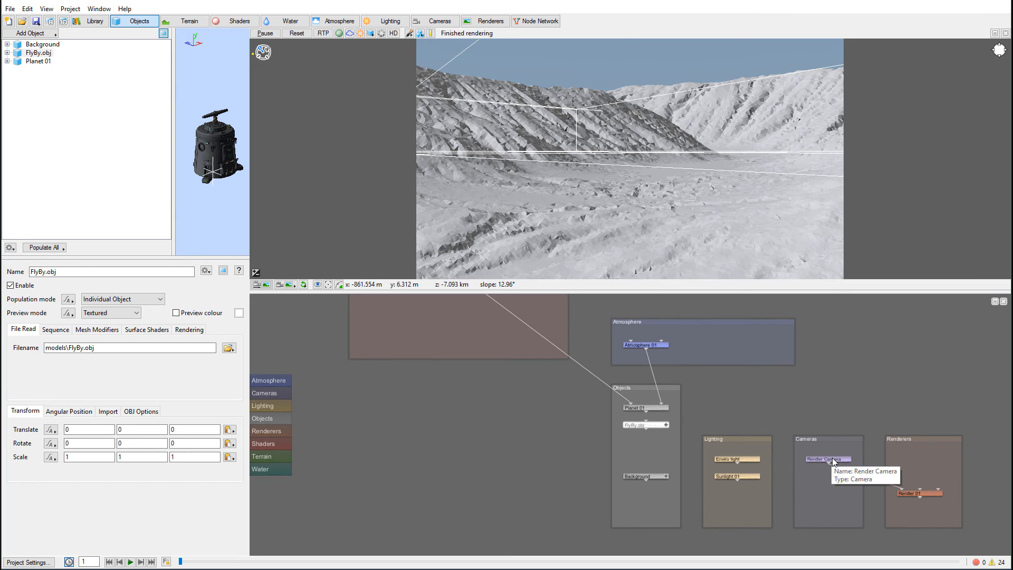
# Copy the Render Camera position (-968.534, 63.5023, -7230.51) into FlyBy.obj's Translate.
pyautogui.doubleClick(826, 459)
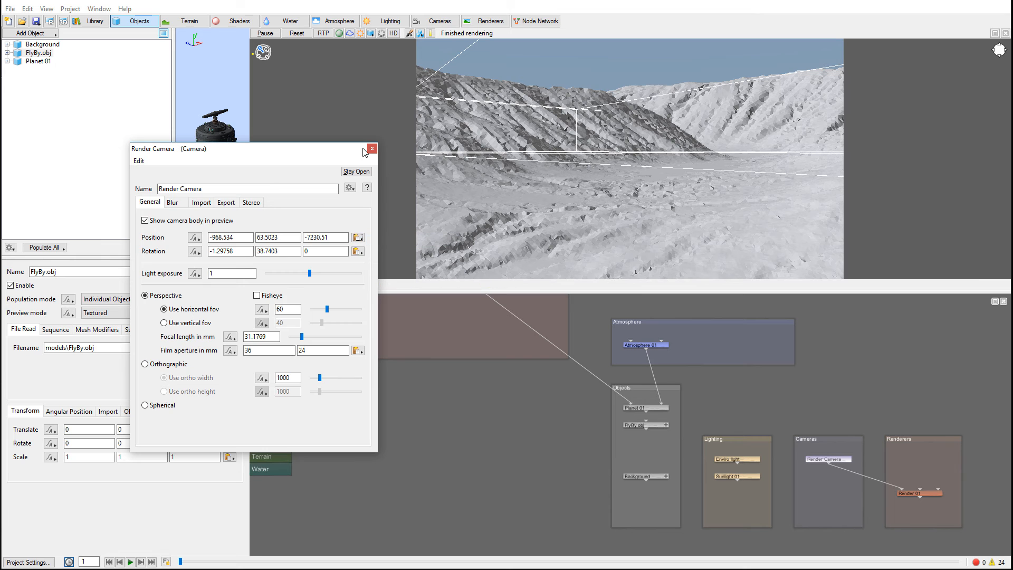
pyautogui.click(371, 149)
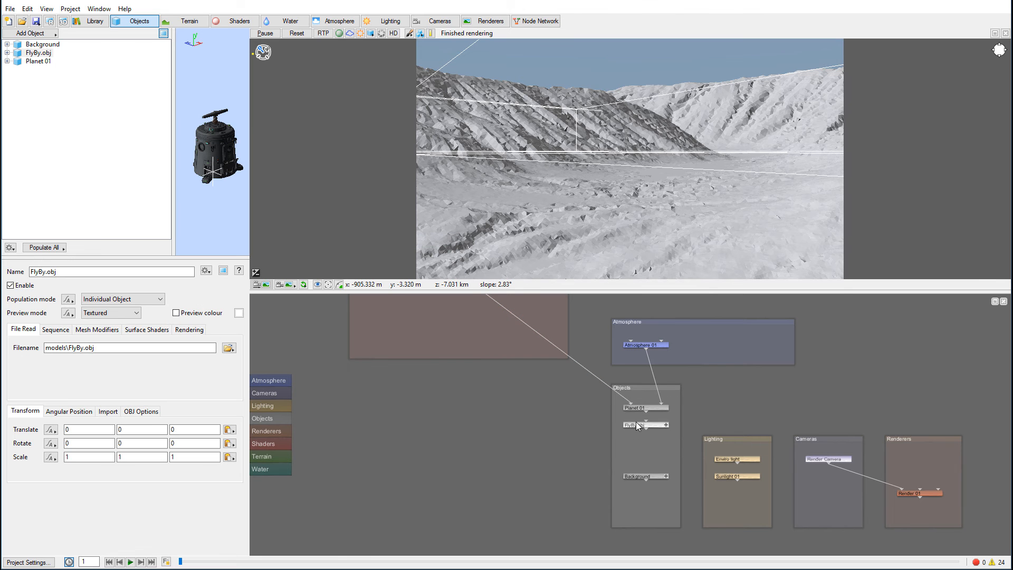
pyautogui.doubleClick(645, 424)
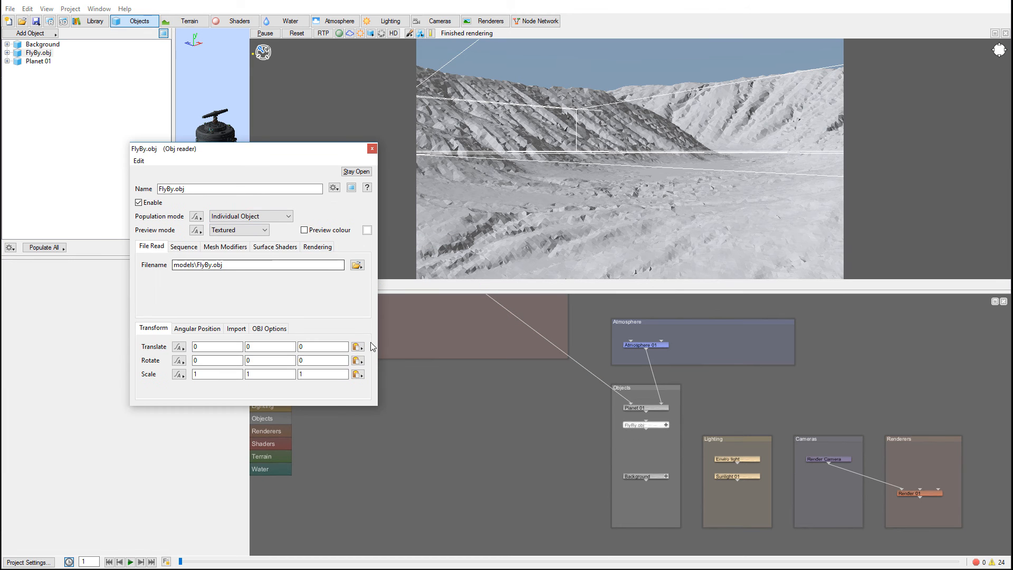
pyautogui.moveTo(357, 346)
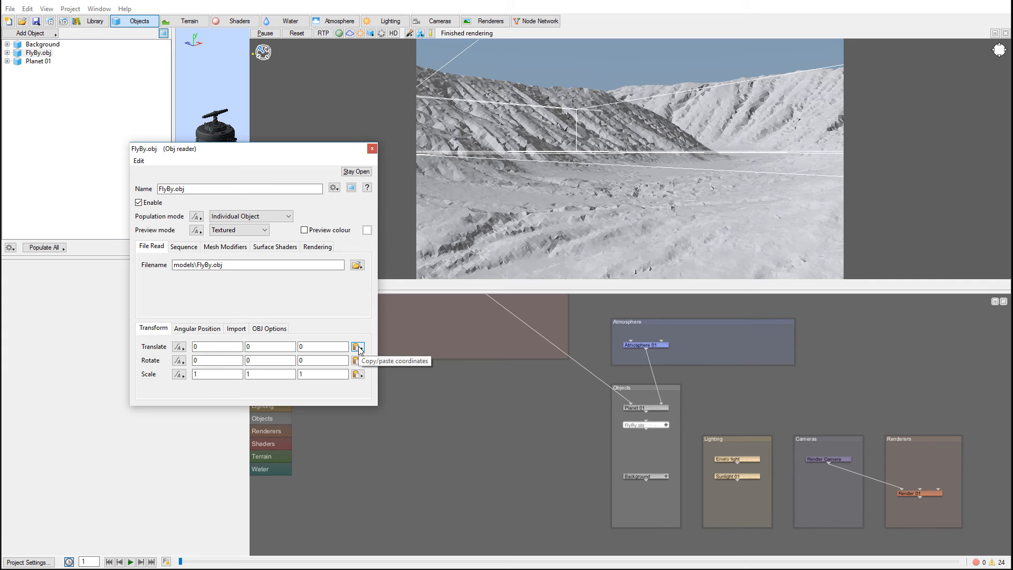
pyautogui.click(358, 346)
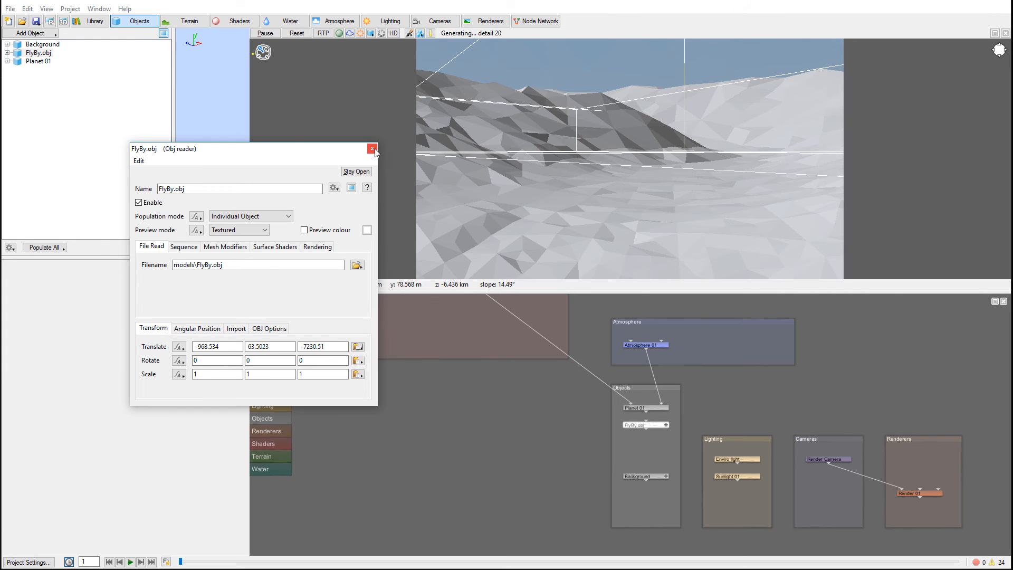
pyautogui.click(372, 149)
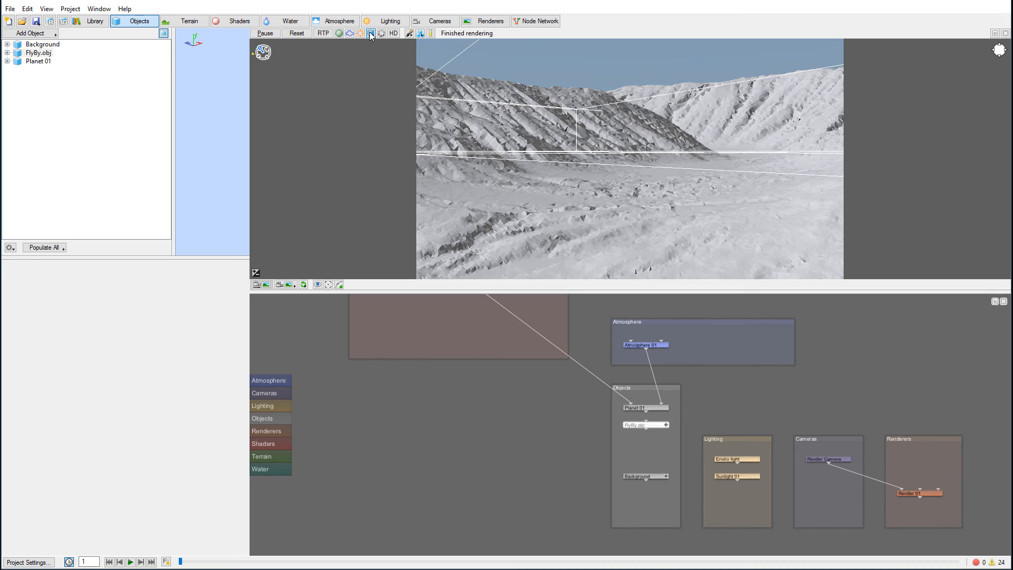
# Center the preview on FlyBy.obj at the camera position with its transform manipulator shown.
pyautogui.click(371, 33)
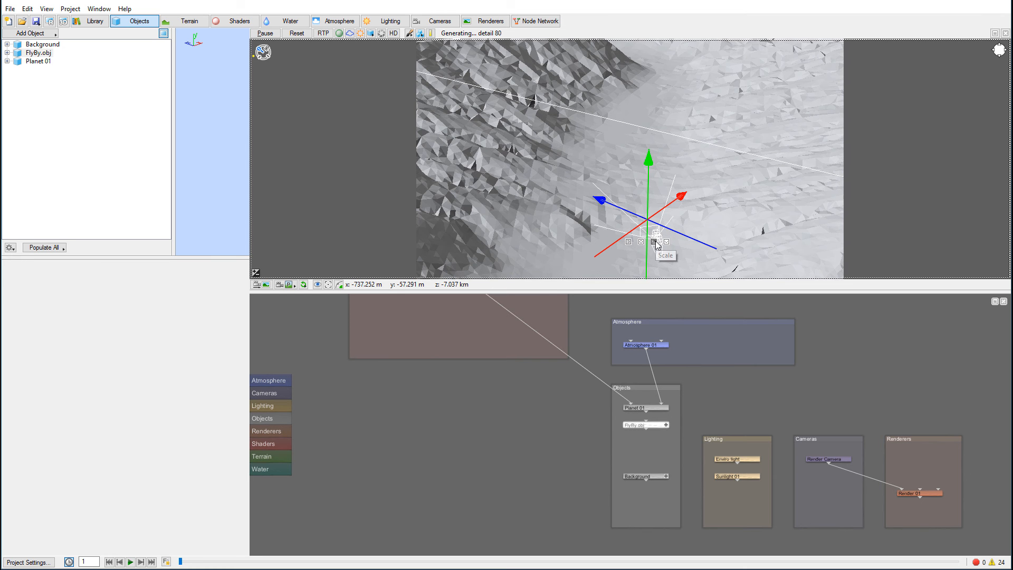
# Switch the manipulator to Scale and drag to shrink FlyBy.obj to a small module on the terrain.
pyautogui.click(654, 242)
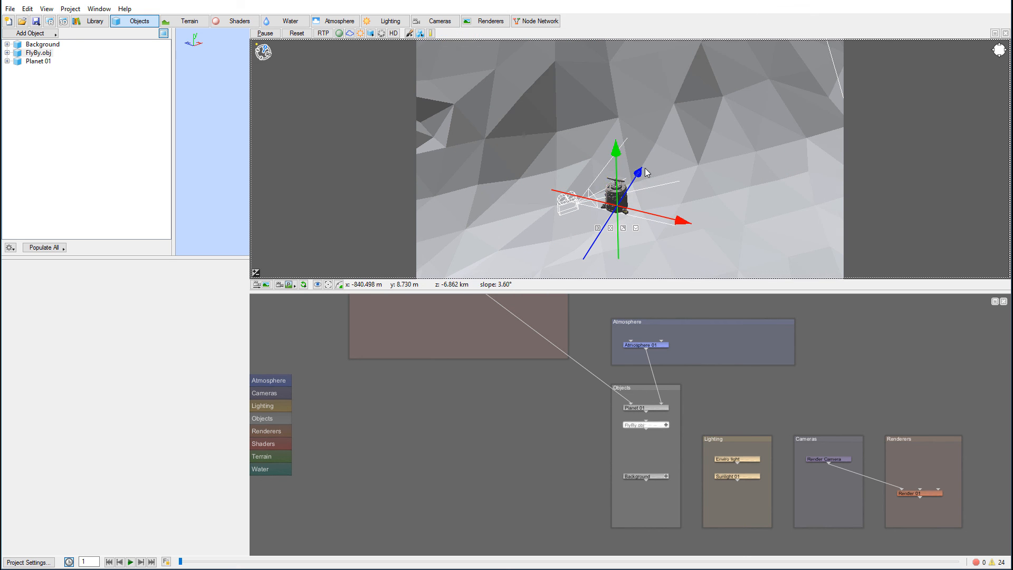
pyautogui.moveTo(646, 172); pyautogui.dragTo(636, 199)
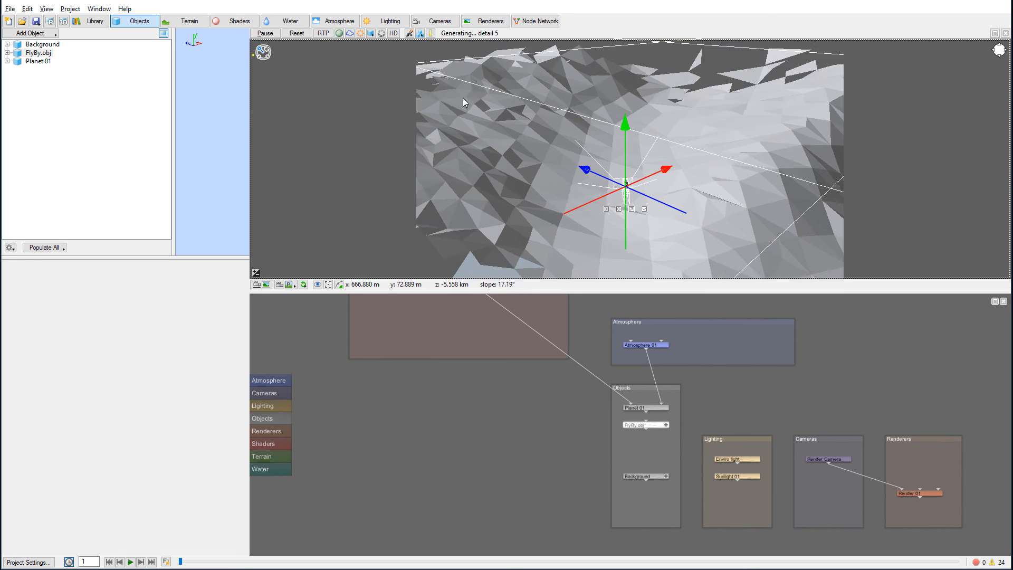
pyautogui.click(29, 32)
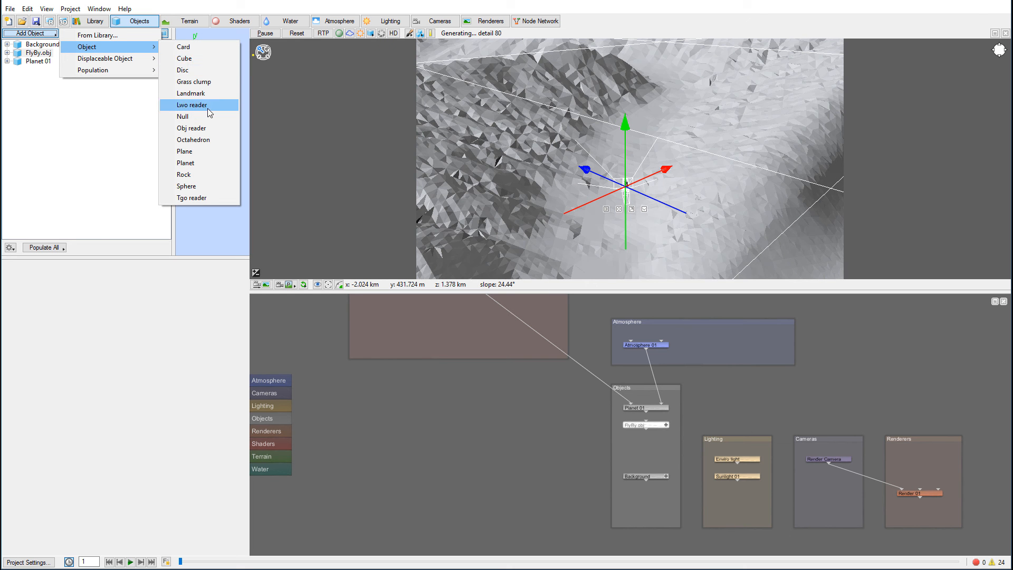
pyautogui.moveTo(207, 155)
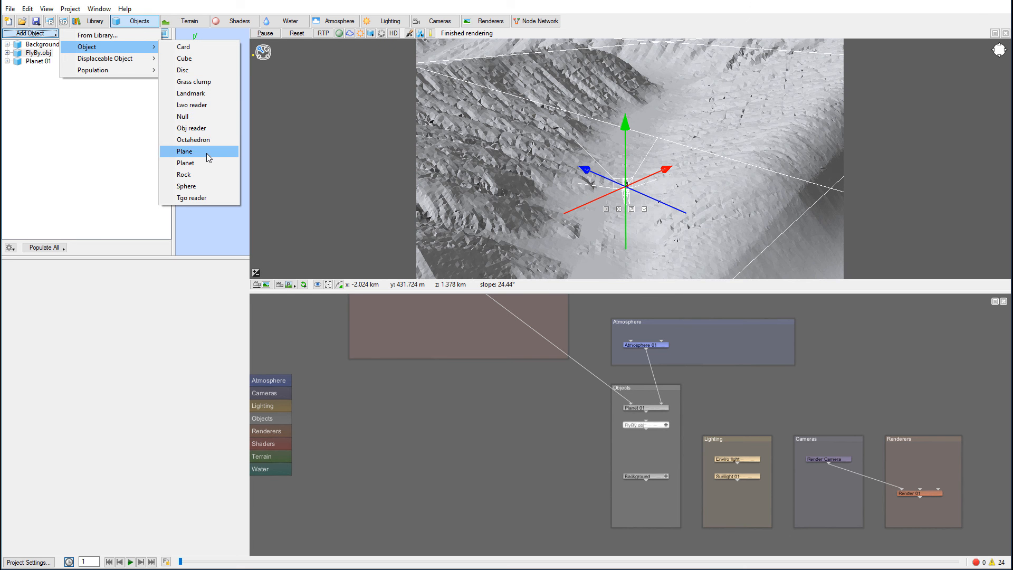
pyautogui.moveTo(162, 29)
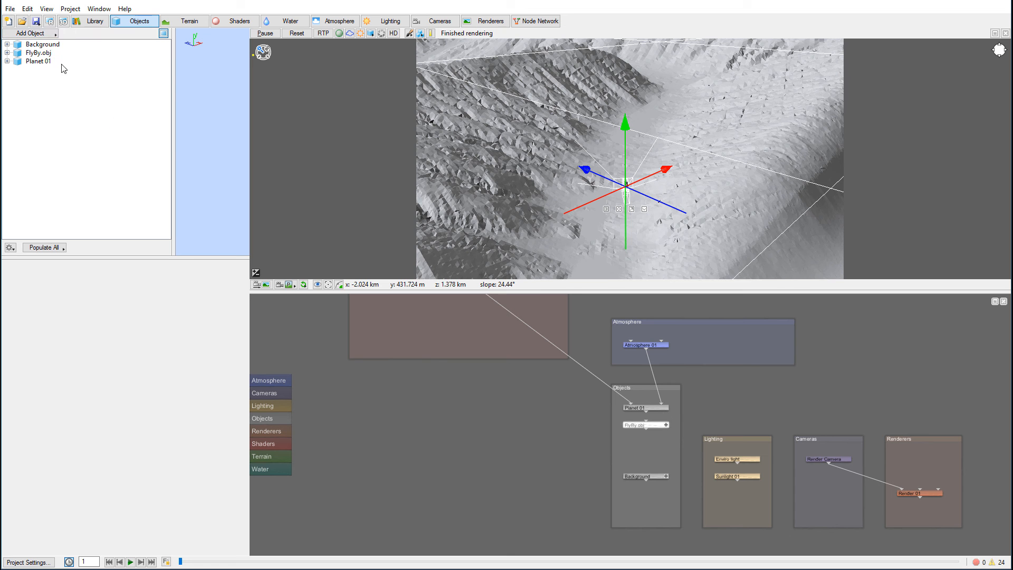
pyautogui.moveTo(580, 192)
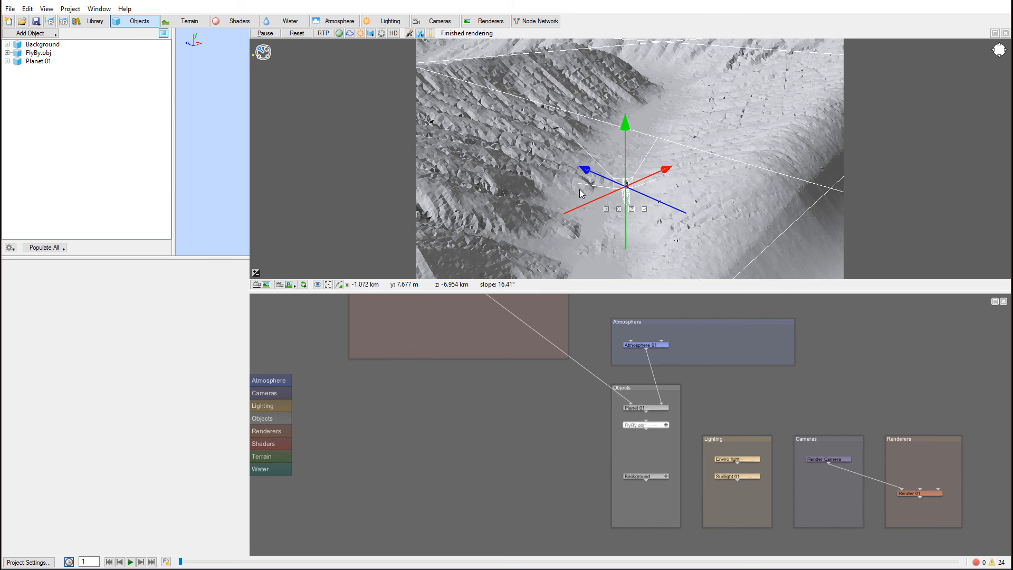